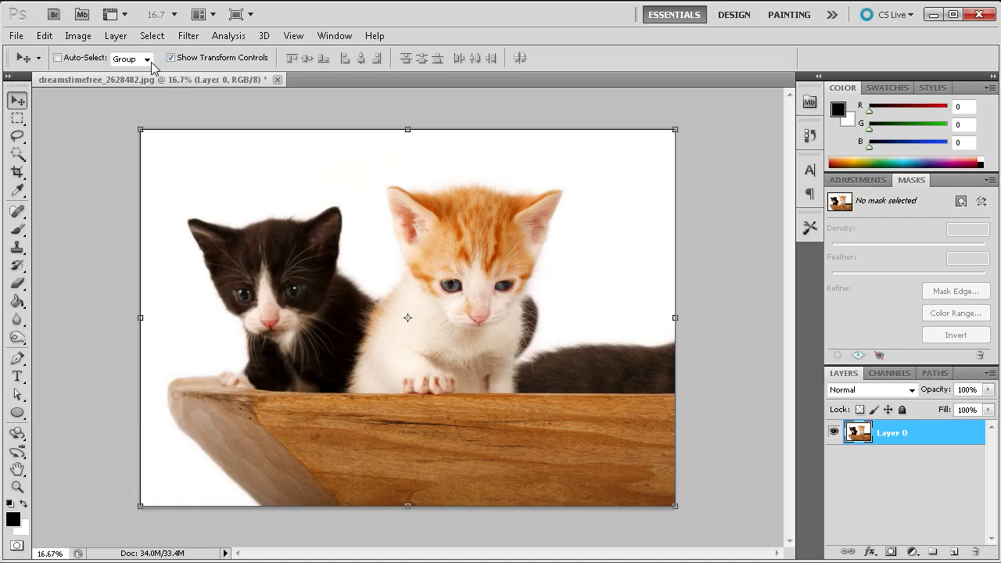
Step: Open the Canvas Size dialog, which shows the current 57 × 40.167 inch size
{"action": "left_click", "coordinate": [78, 36]}
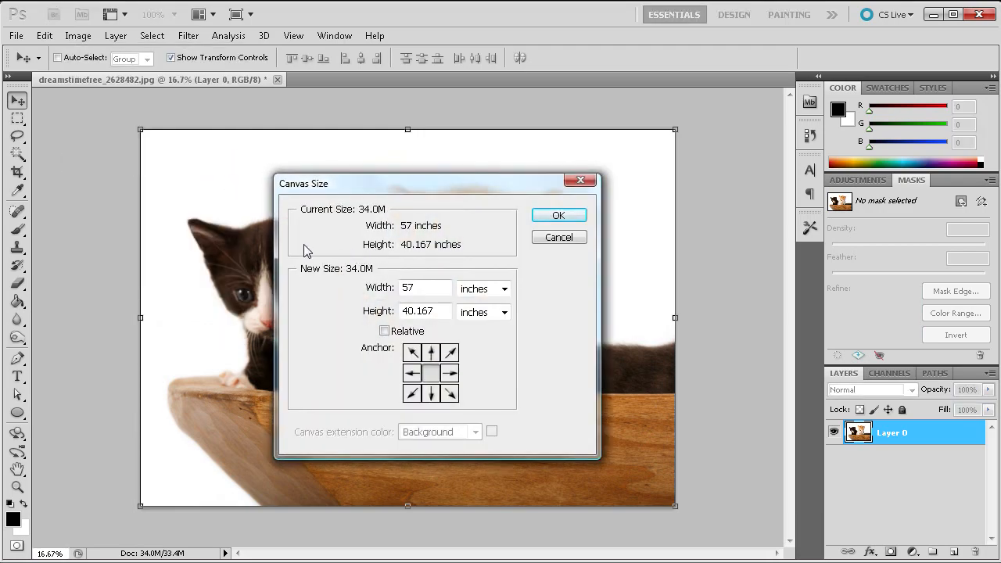
{"action": "mouse_move", "coordinate": [406, 256]}
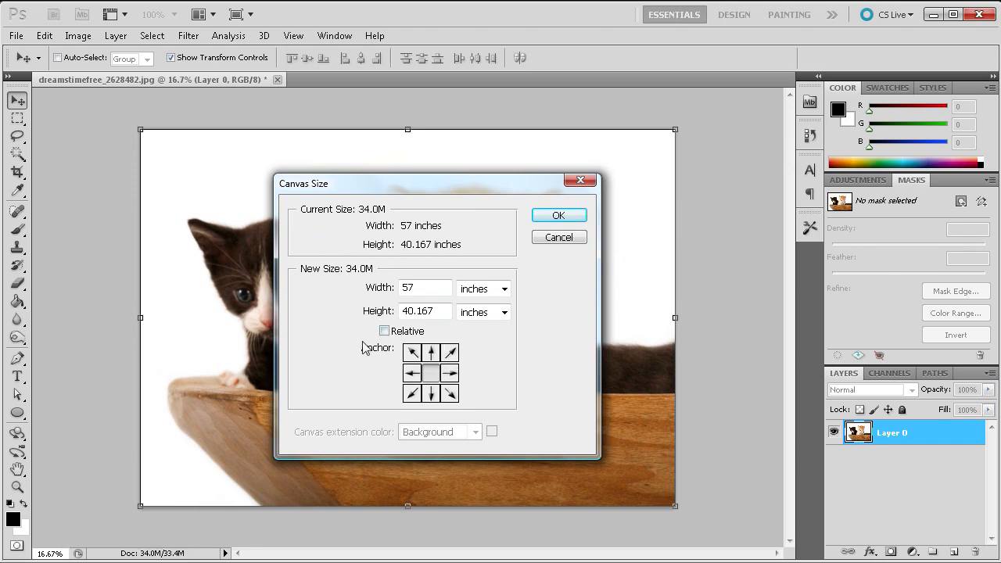
{"action": "mouse_move", "coordinate": [395, 345]}
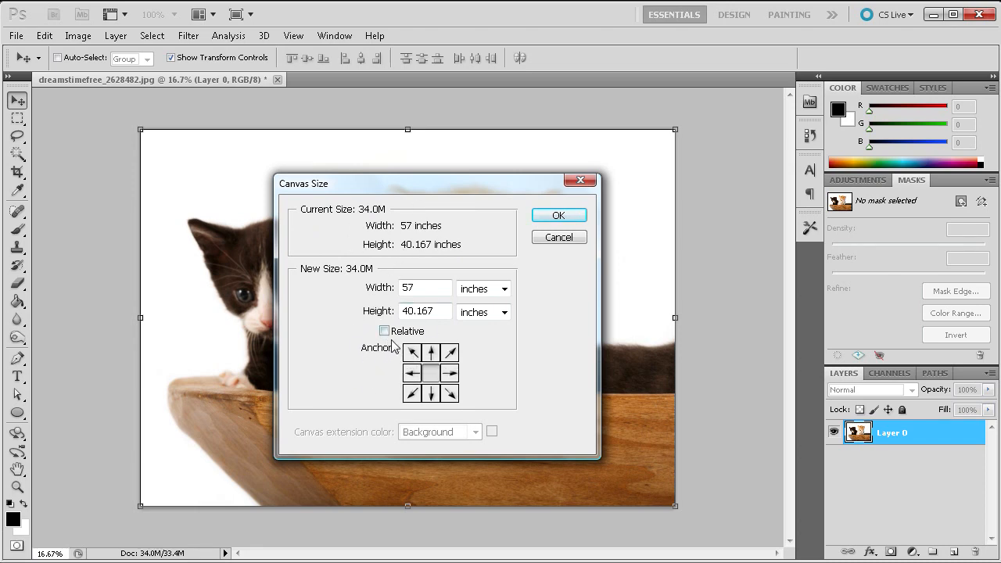
{"action": "left_click", "coordinate": [504, 288]}
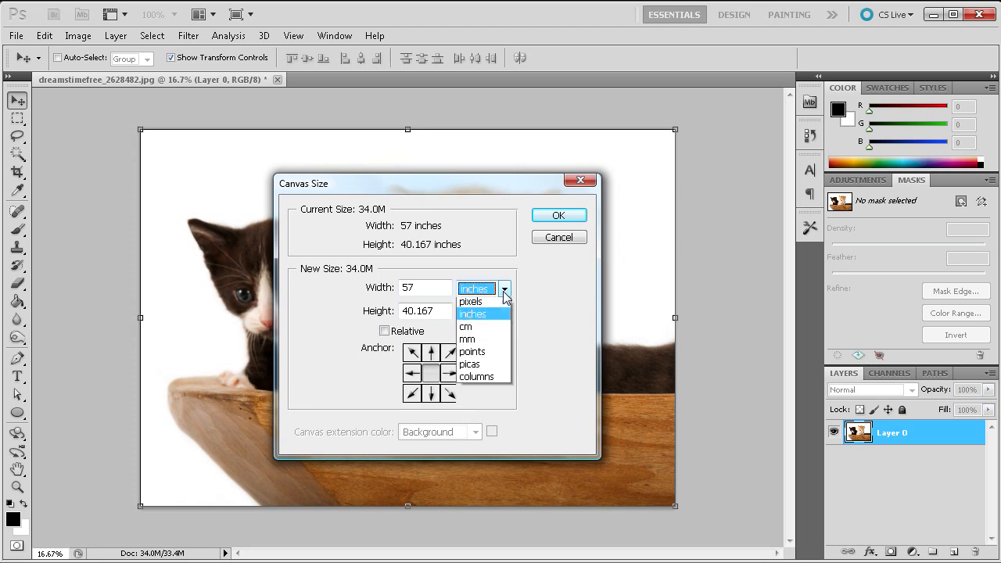
{"action": "left_click", "coordinate": [473, 314]}
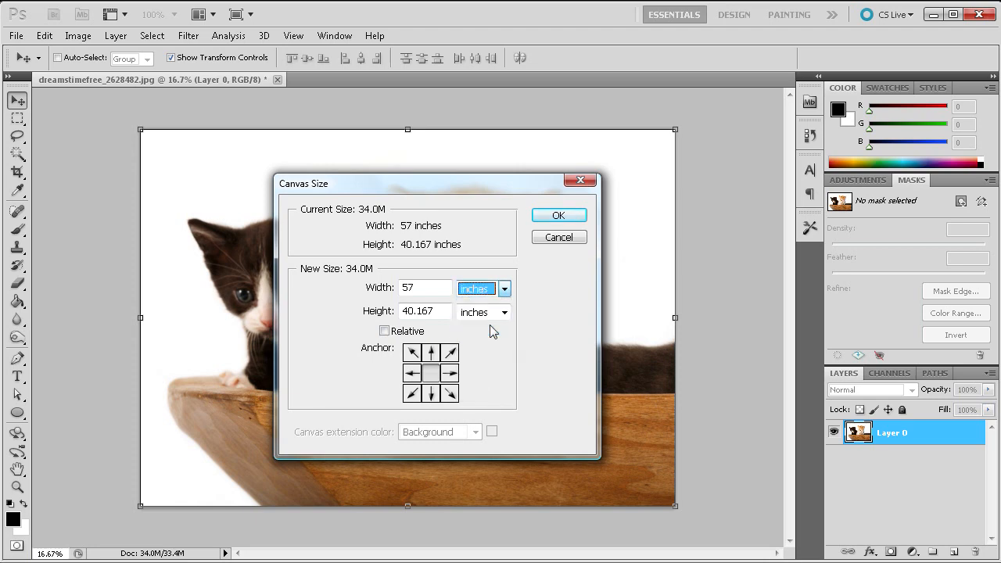
{"action": "mouse_move", "coordinate": [364, 320]}
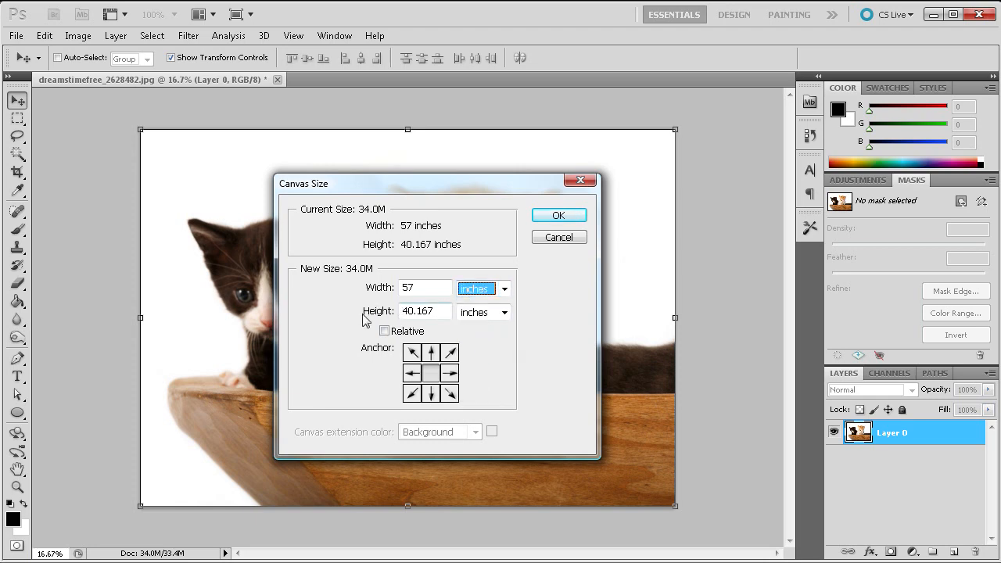
{"action": "mouse_move", "coordinate": [372, 329]}
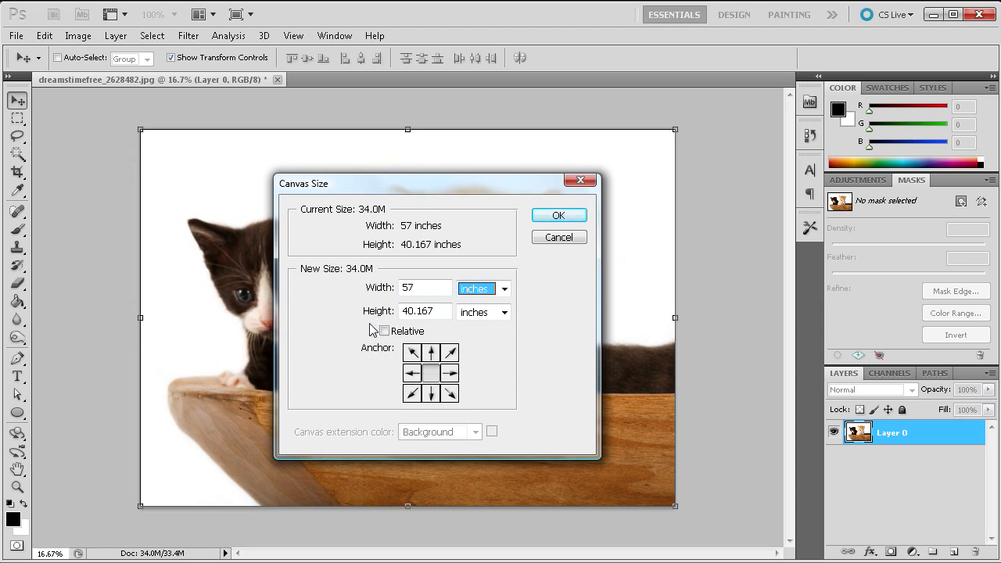
{"action": "mouse_move", "coordinate": [389, 328]}
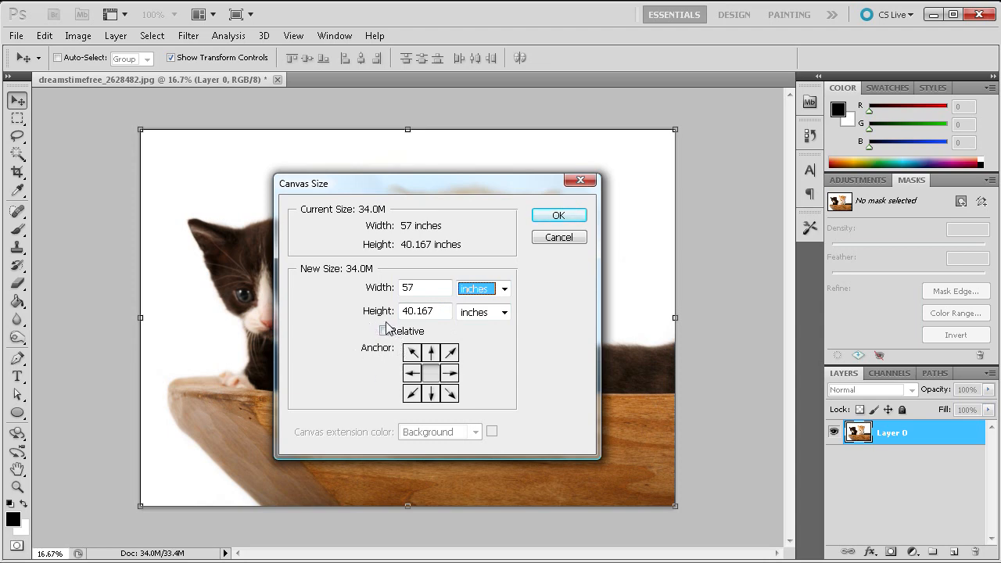
{"action": "mouse_move", "coordinate": [364, 355]}
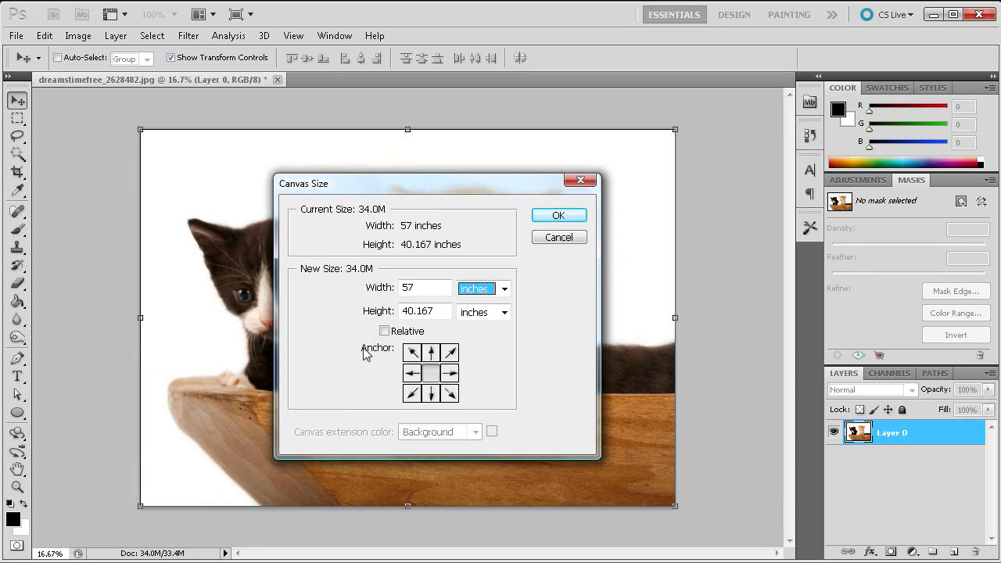
Step: Enable Relative mode and enter 25 inches for width and height
{"action": "left_click", "coordinate": [384, 331]}
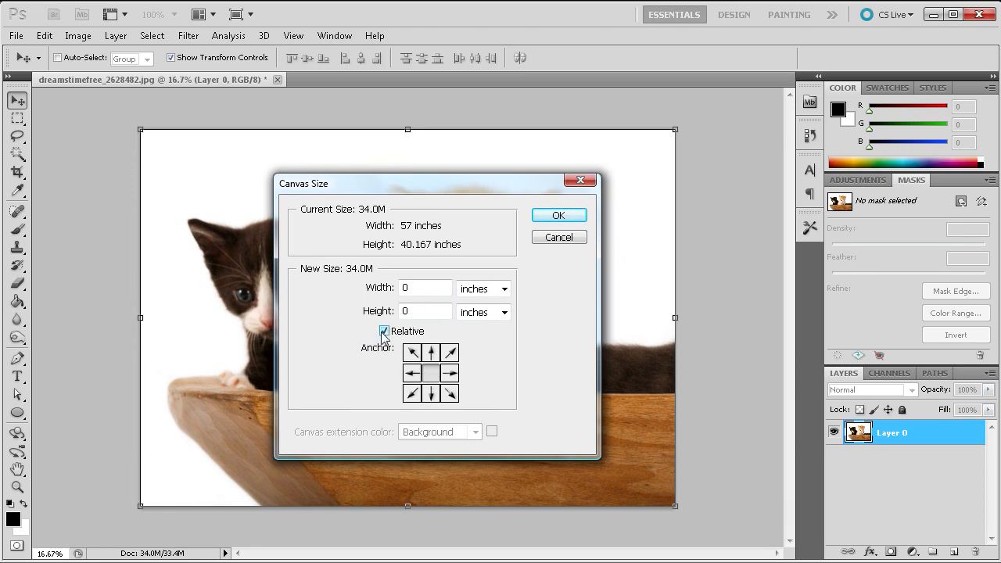
{"action": "mouse_move", "coordinate": [385, 339]}
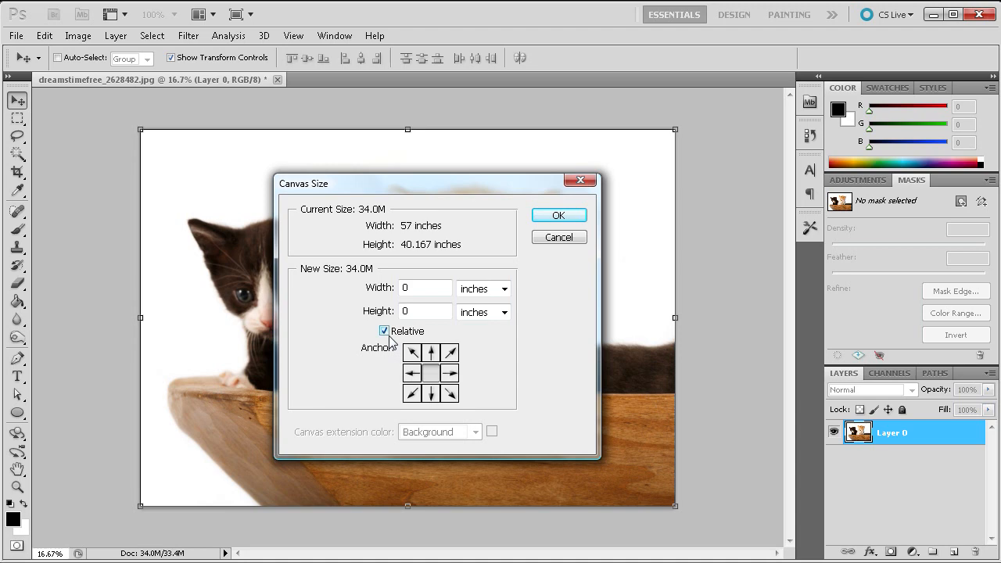
{"action": "type", "text": "25"}
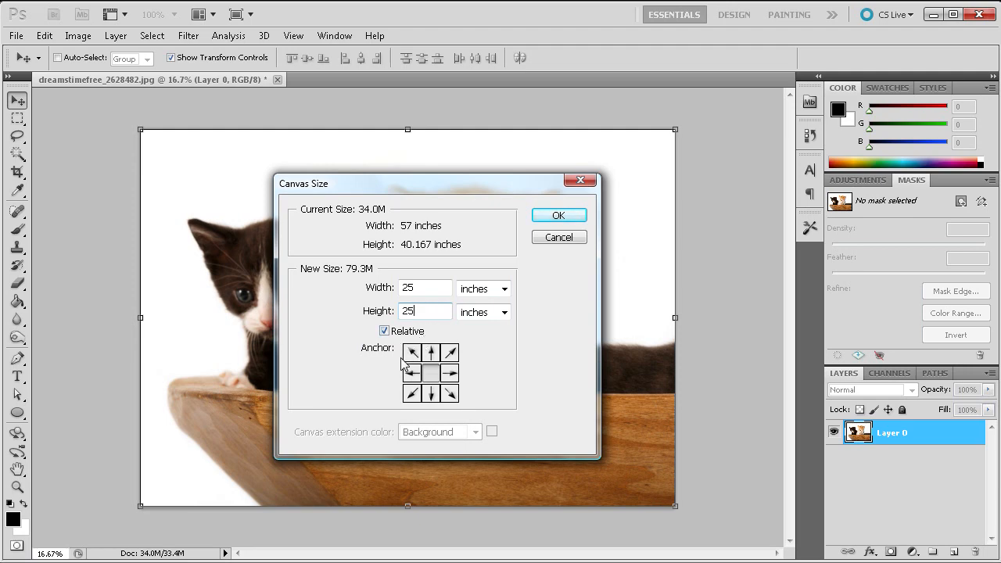
{"action": "mouse_move", "coordinate": [430, 417]}
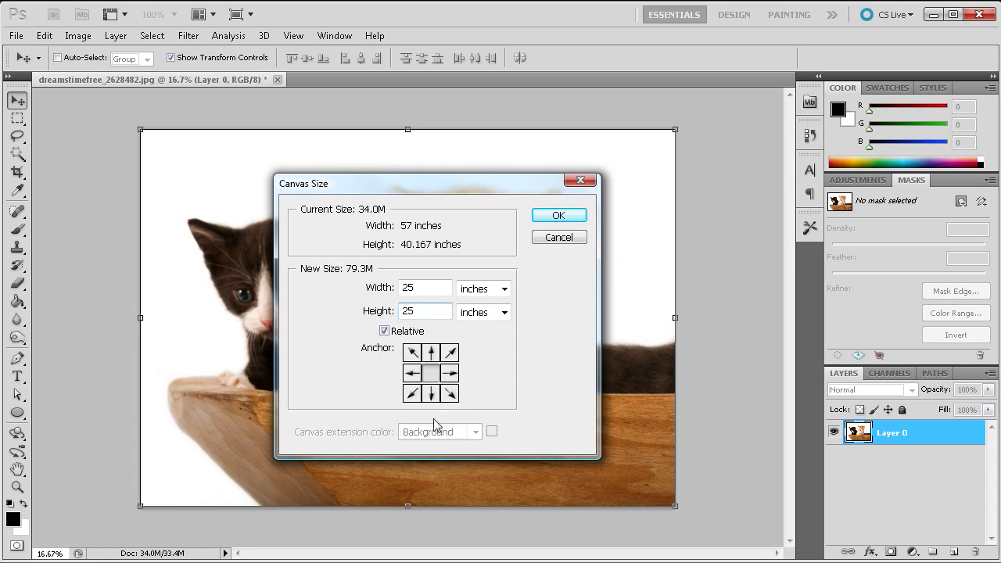
{"action": "mouse_move", "coordinate": [405, 417]}
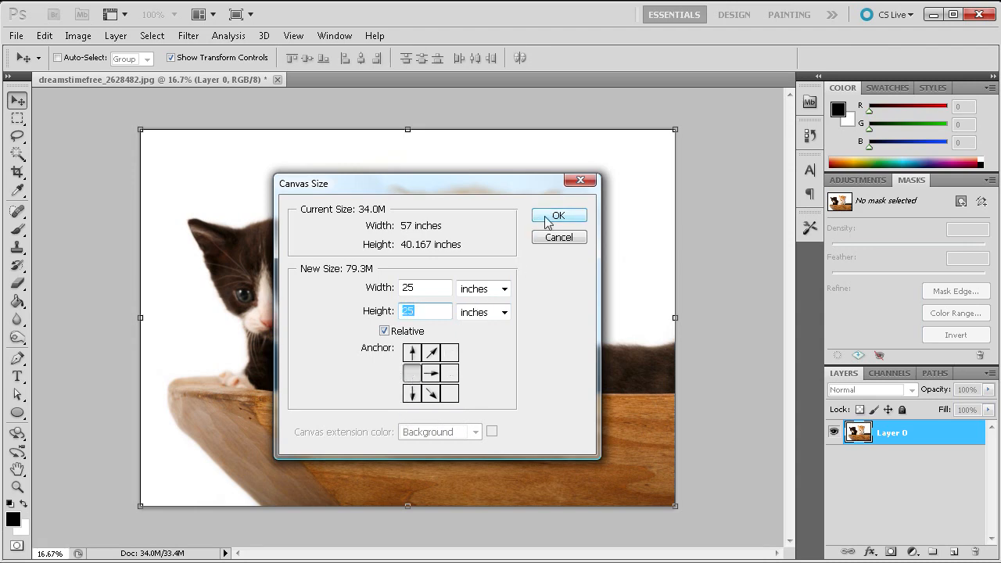
Step: Confirm the 25-inch relative enlargement, anchored left, adding transparent canvas space
{"action": "left_click", "coordinate": [558, 216]}
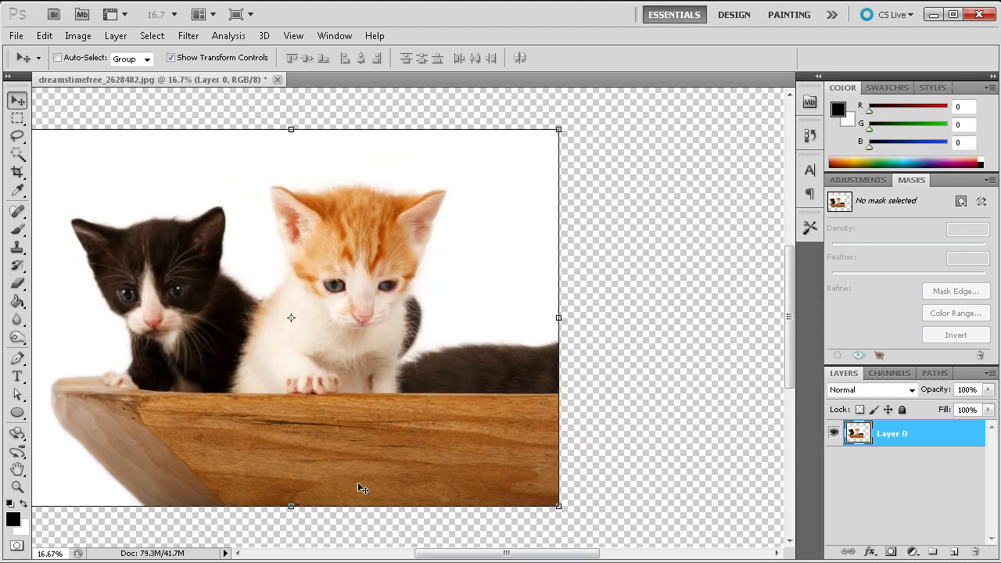